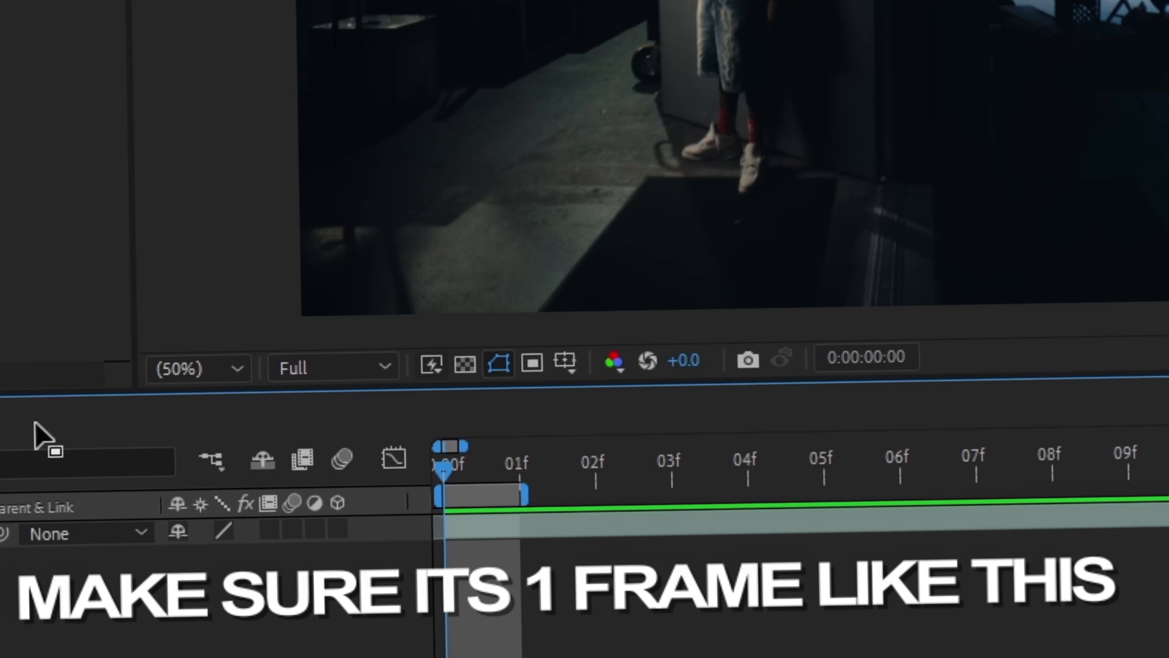
Step: Queue the comp in the Render Queue and reach the Format list in the Lossless output module
click(10, 19)
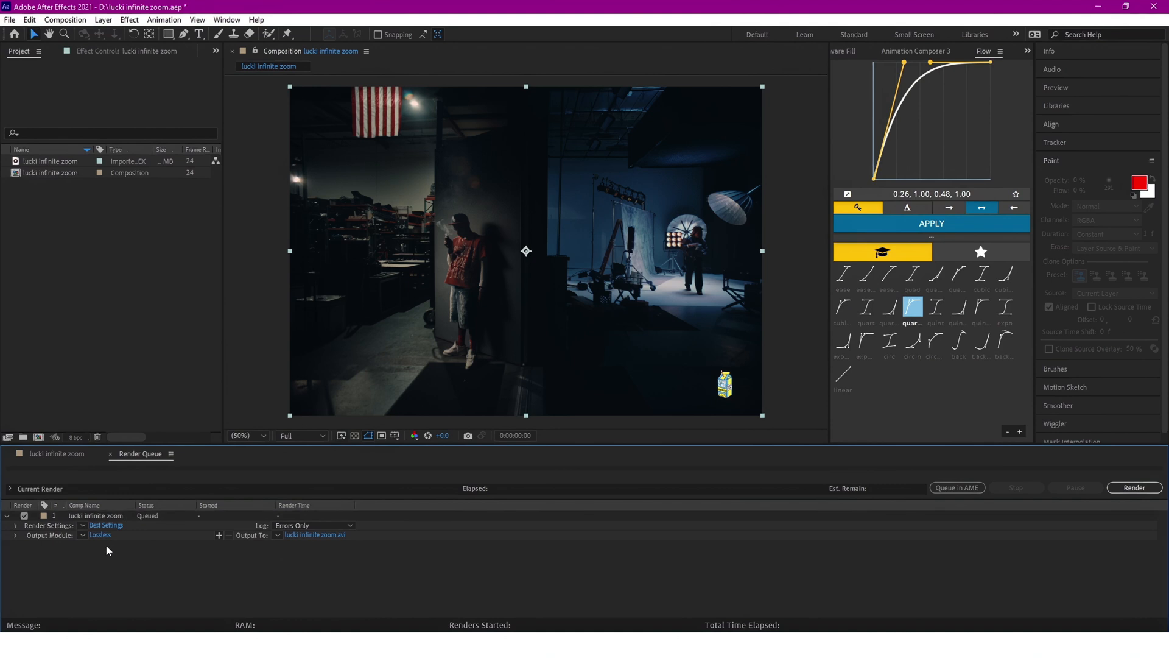
click(100, 535)
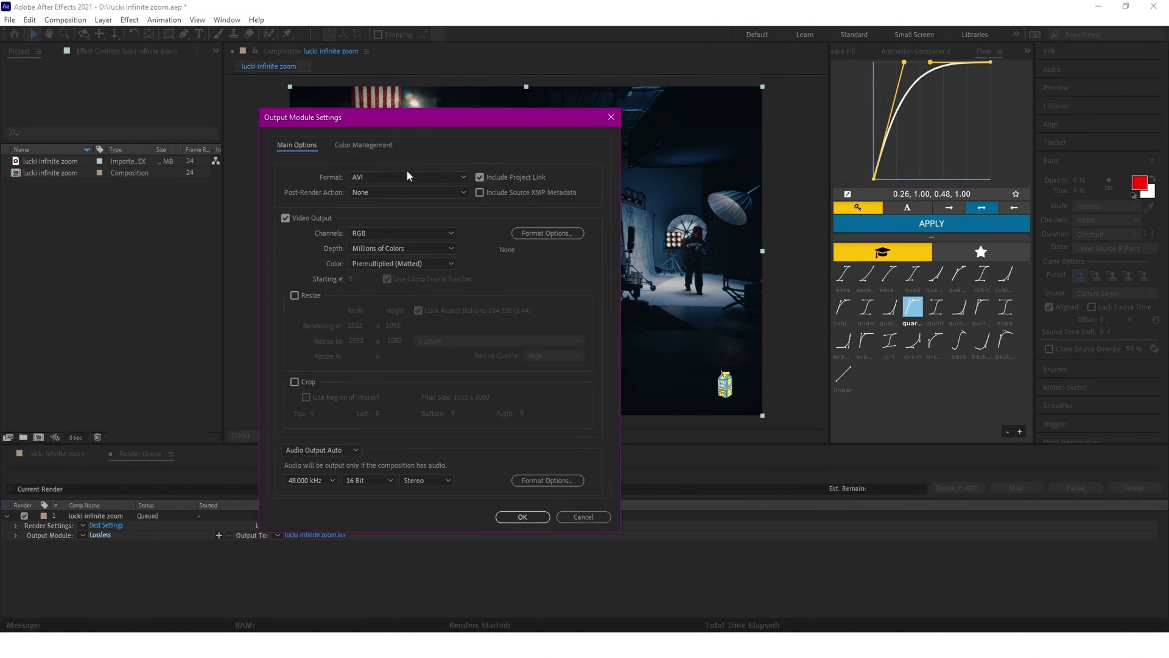
click(407, 177)
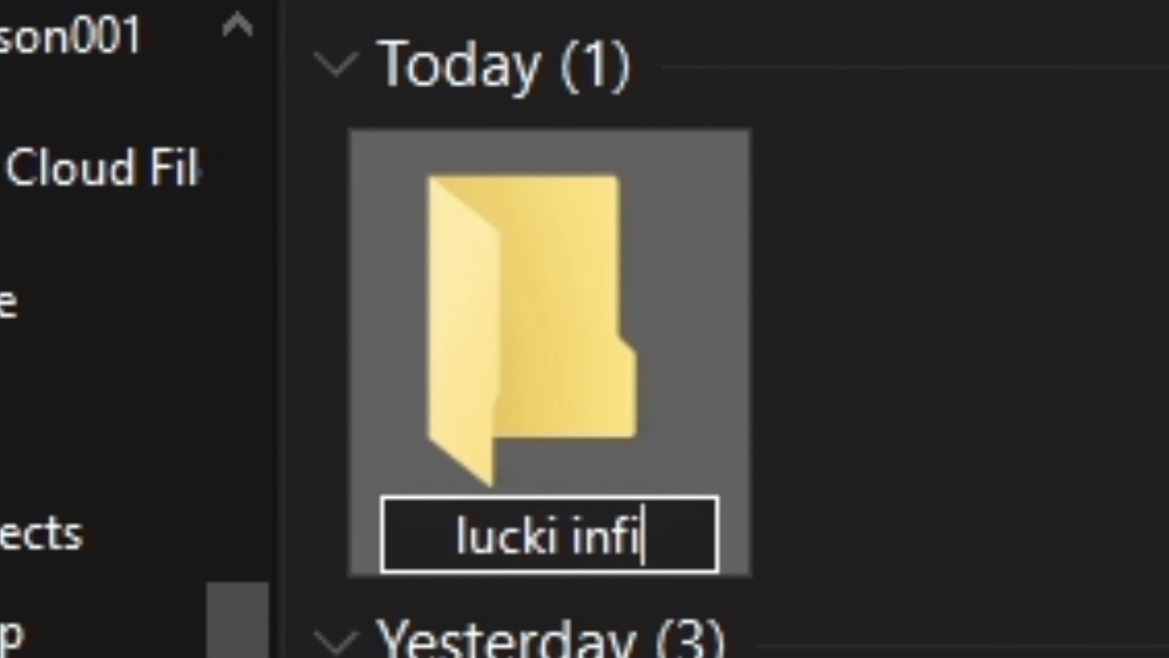
Step: Confirm the name of the new folder that will hold the rendered first frame
key(enter)
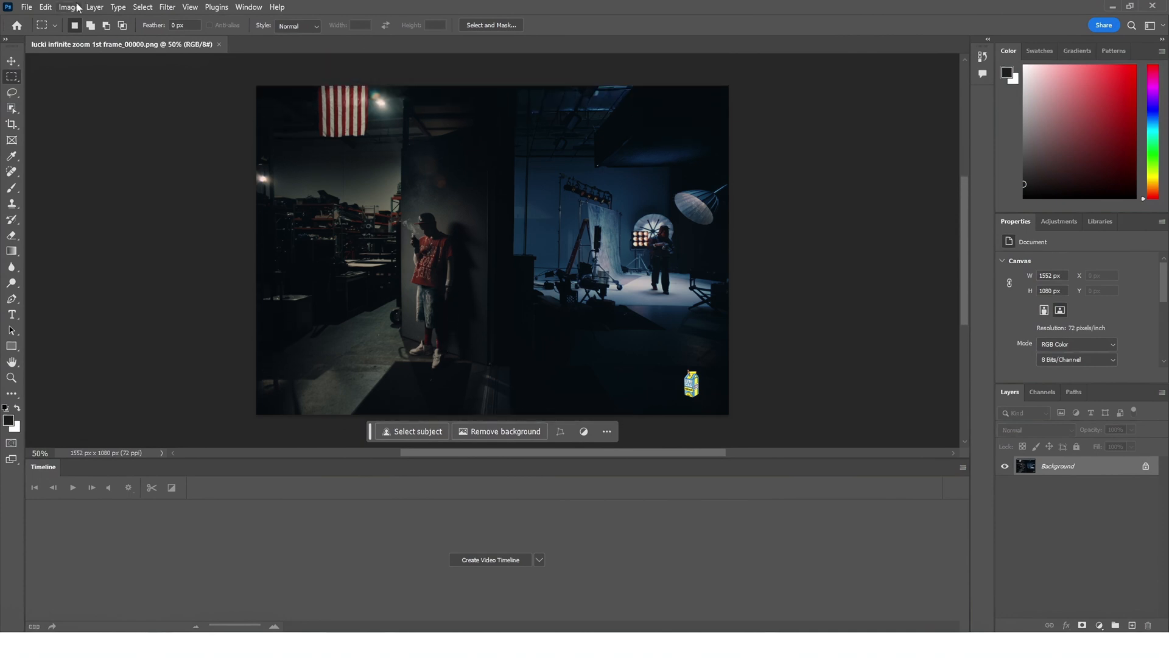
Step: Double the canvas via Canvas Size, keeping the centre anchor, so transparent border surrounds the frame
click(65, 7)
text(1552*2)
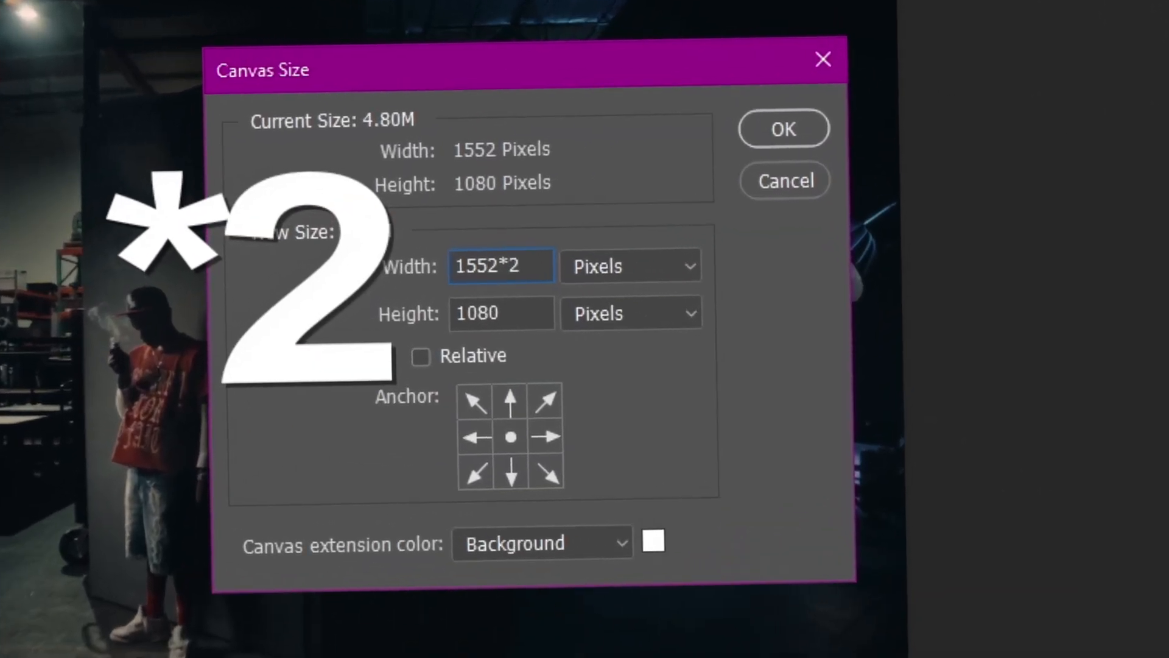
click(782, 128)
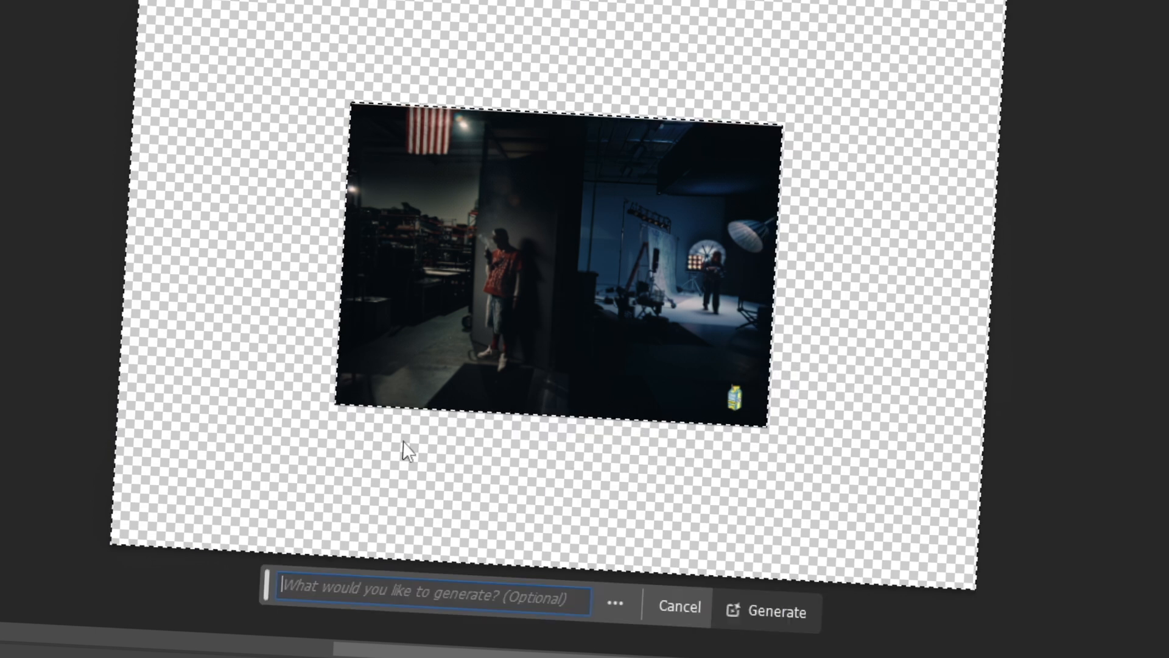
Step: Generate fill for the empty border and settle on variation 2/3 with the white-wall framing
click(777, 610)
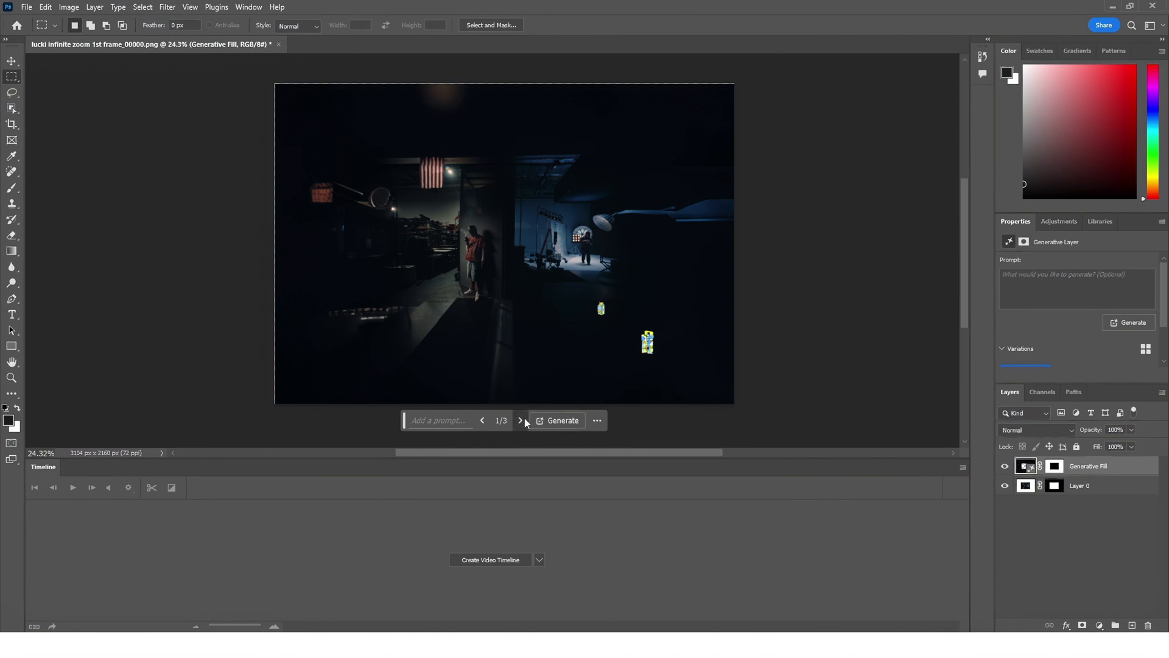
click(520, 420)
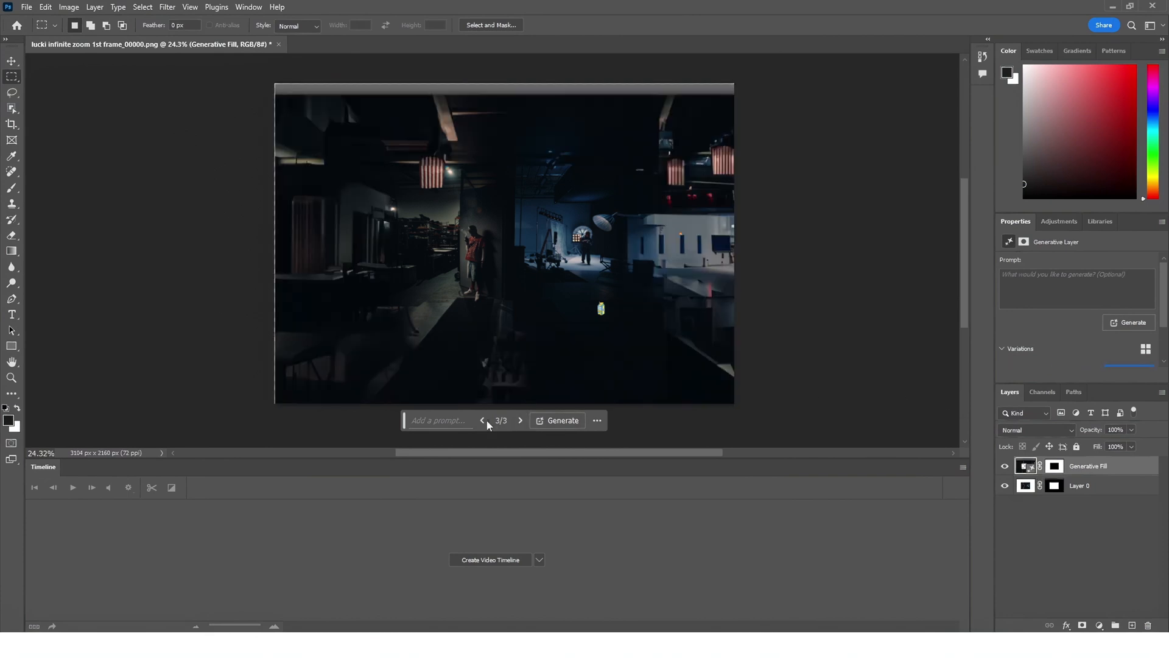
click(482, 420)
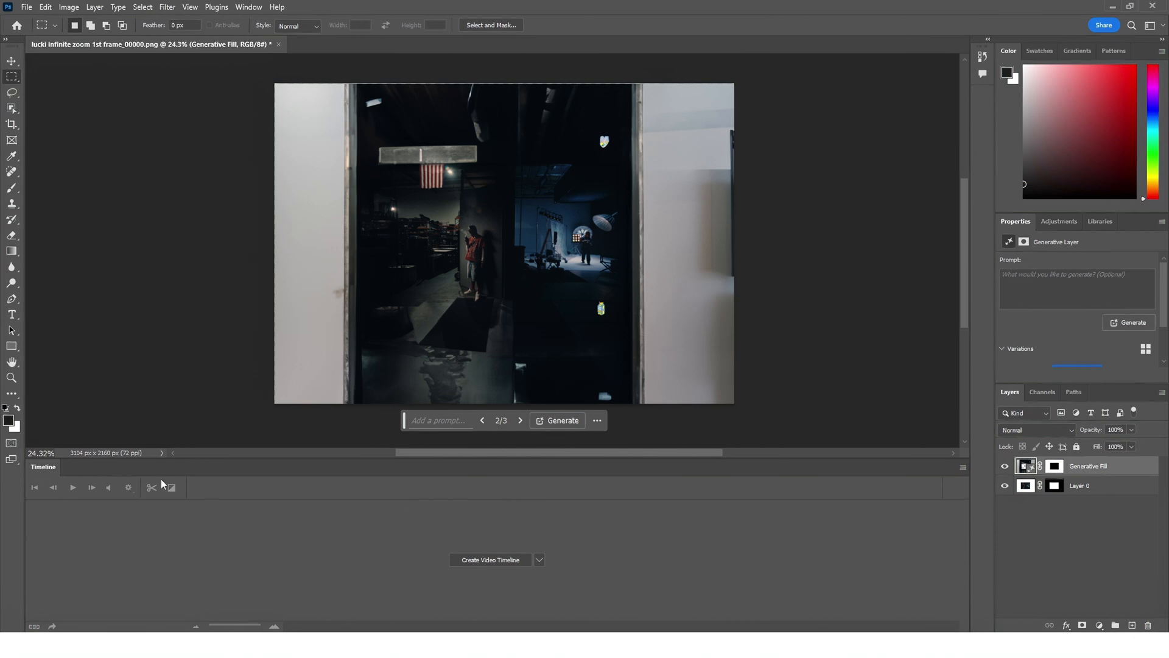
click(25, 7)
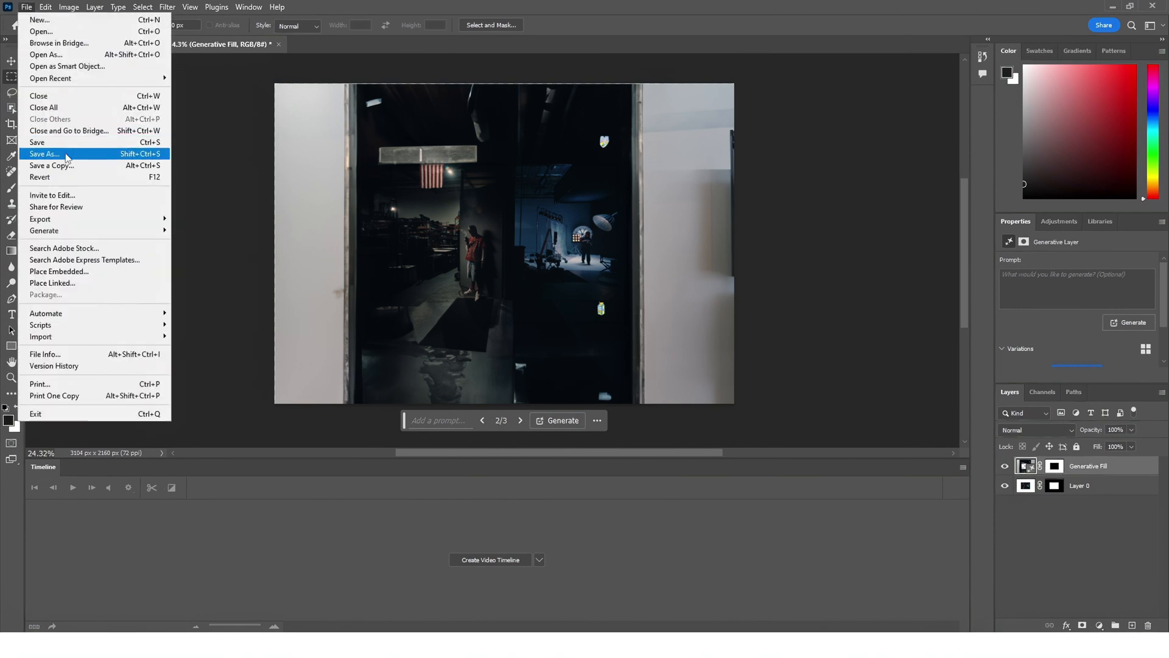
mouse_move(40, 219)
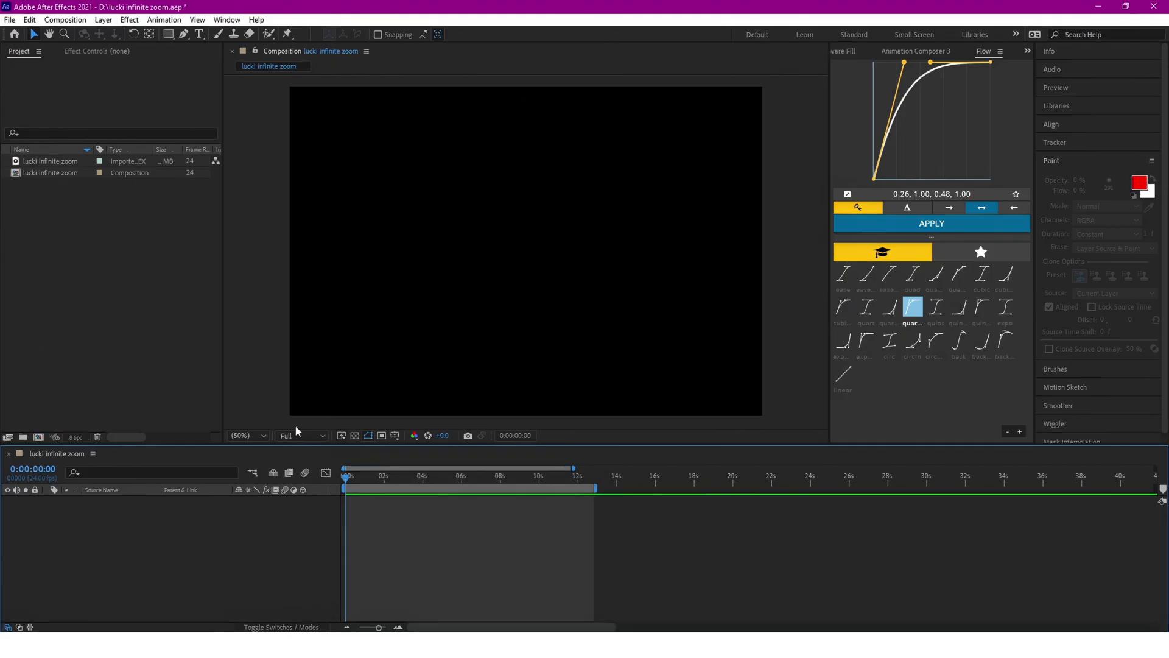
Step: Import the four frame PNGs and pre-compose their layers into Pre-comp 1
click(10, 20)
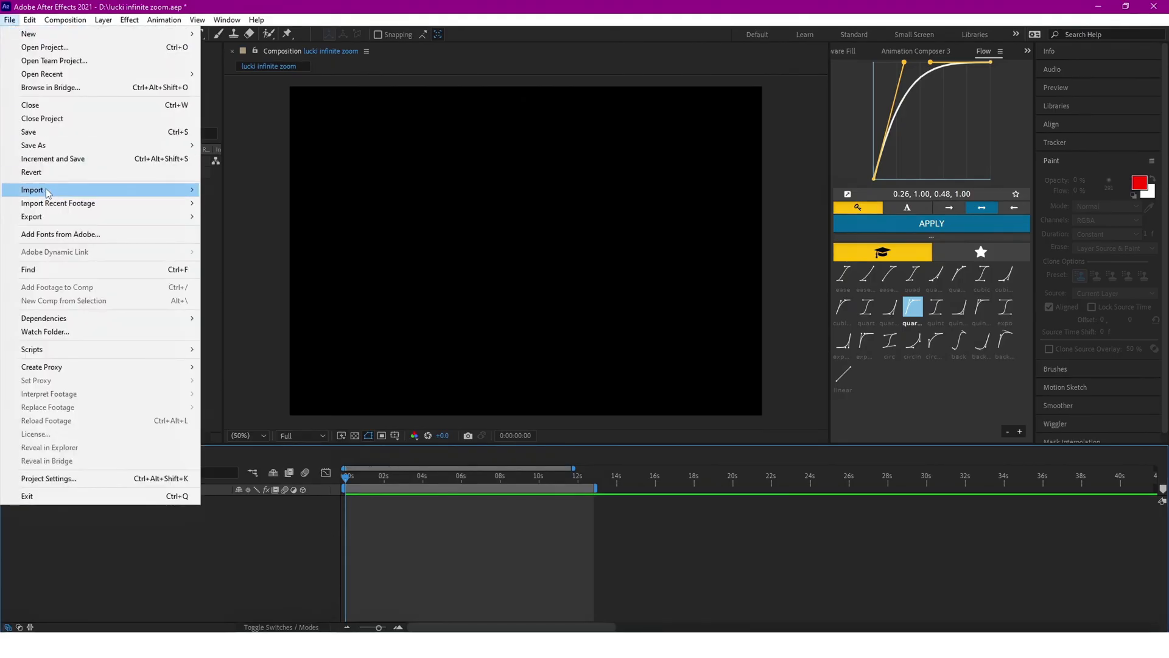
click(32, 190)
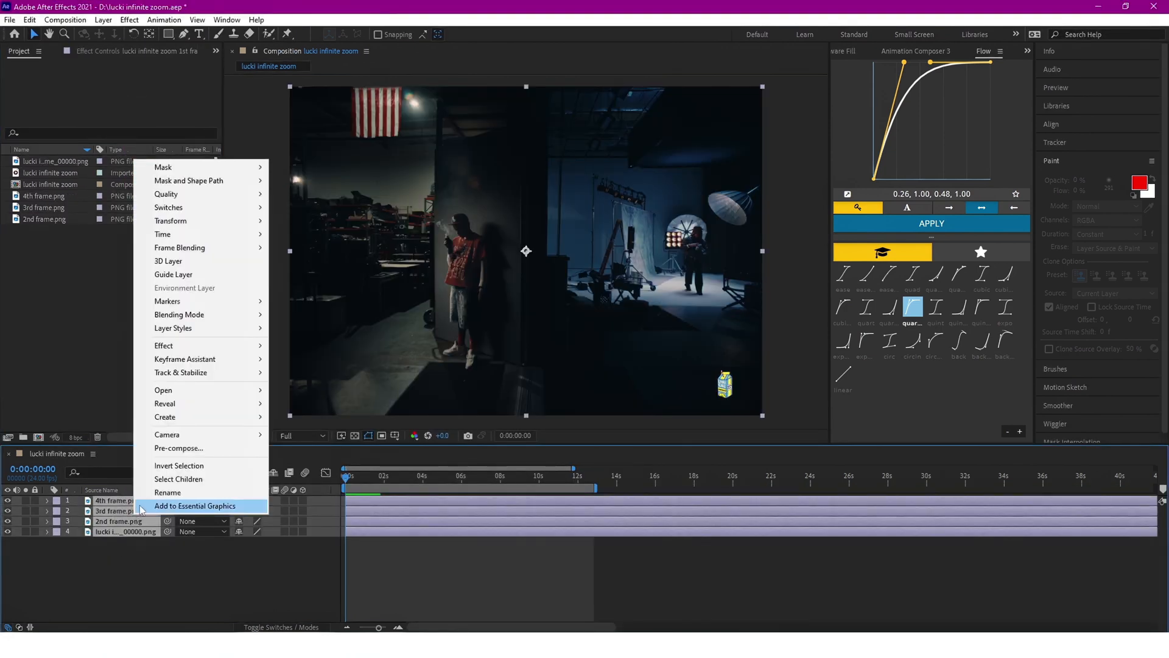
click(178, 448)
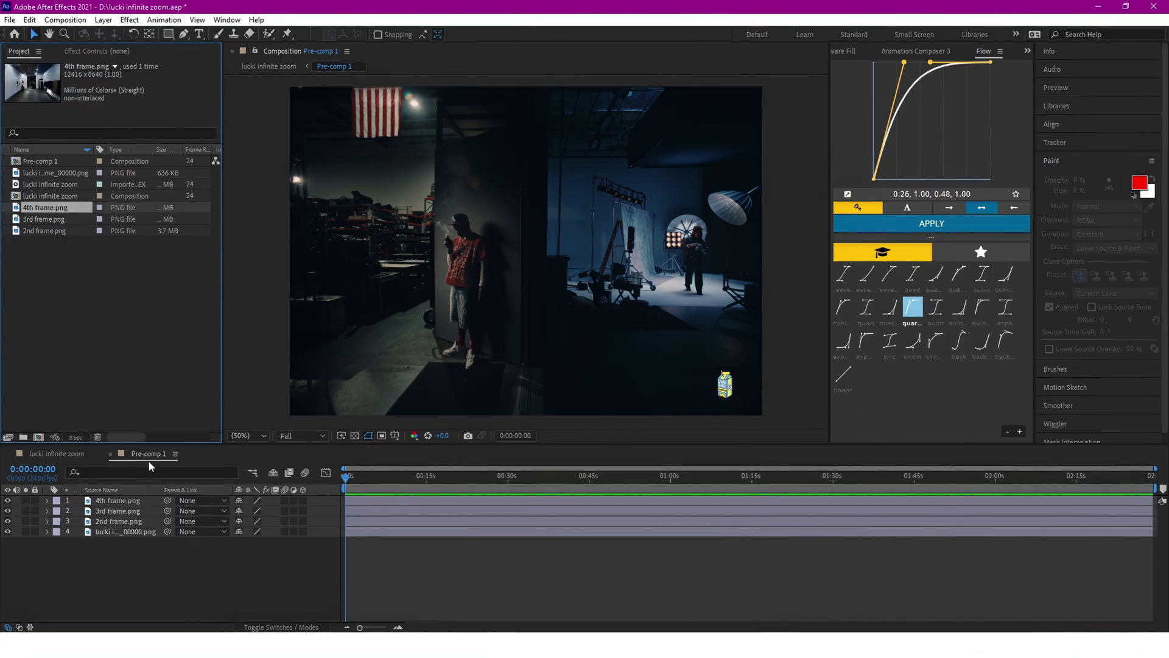
Step: Set Pre-comp 1 to 12416×8640 in Composition Settings with the height entered as 8640
click(64, 19)
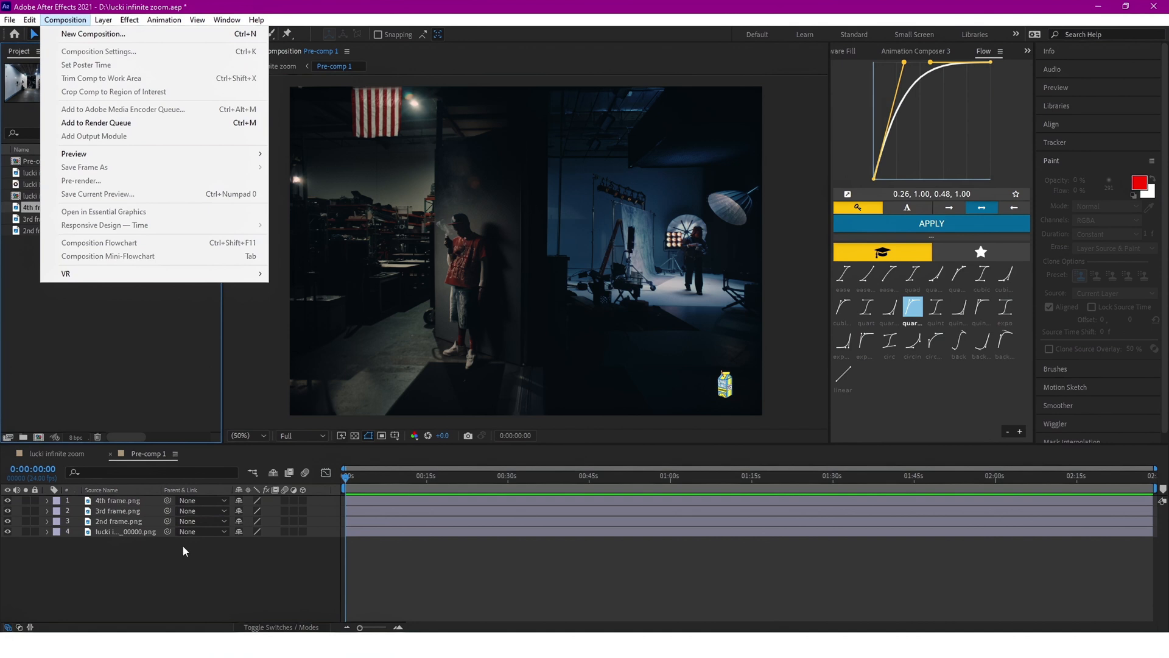
click(99, 51)
text(12416)
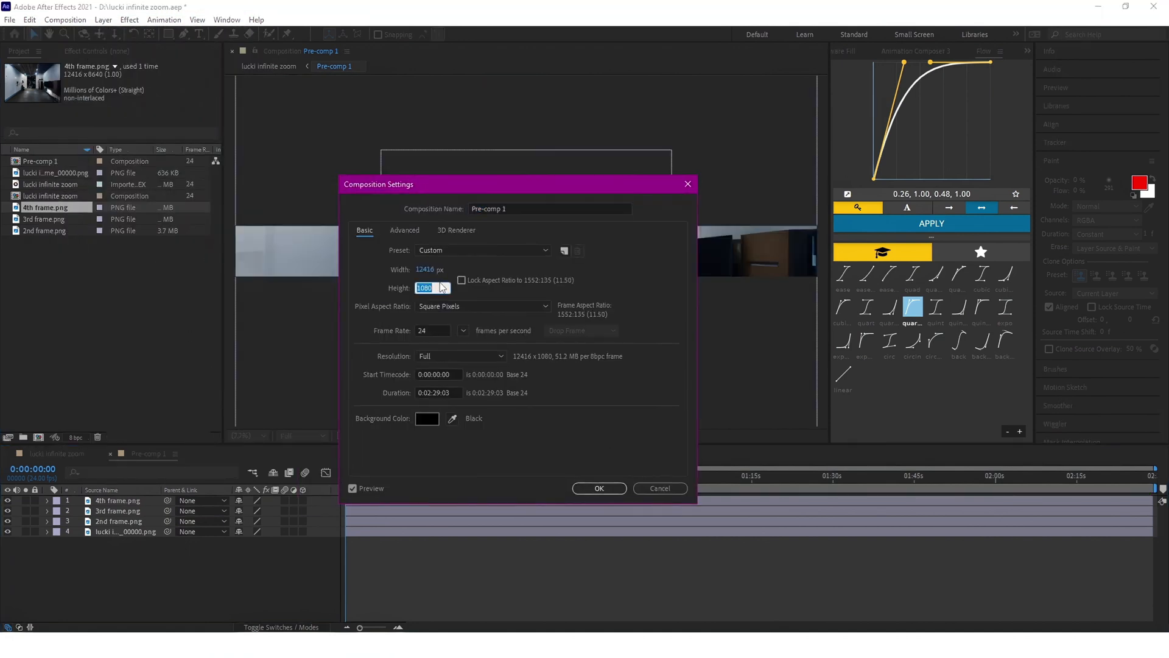
text(8640)
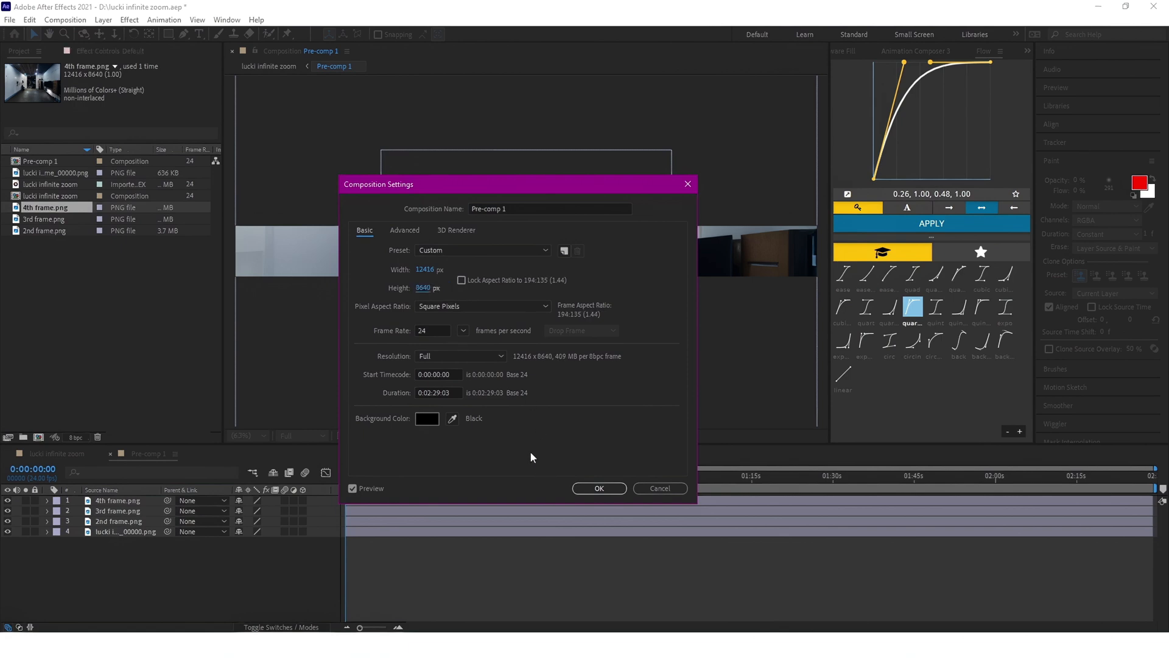
click(598, 489)
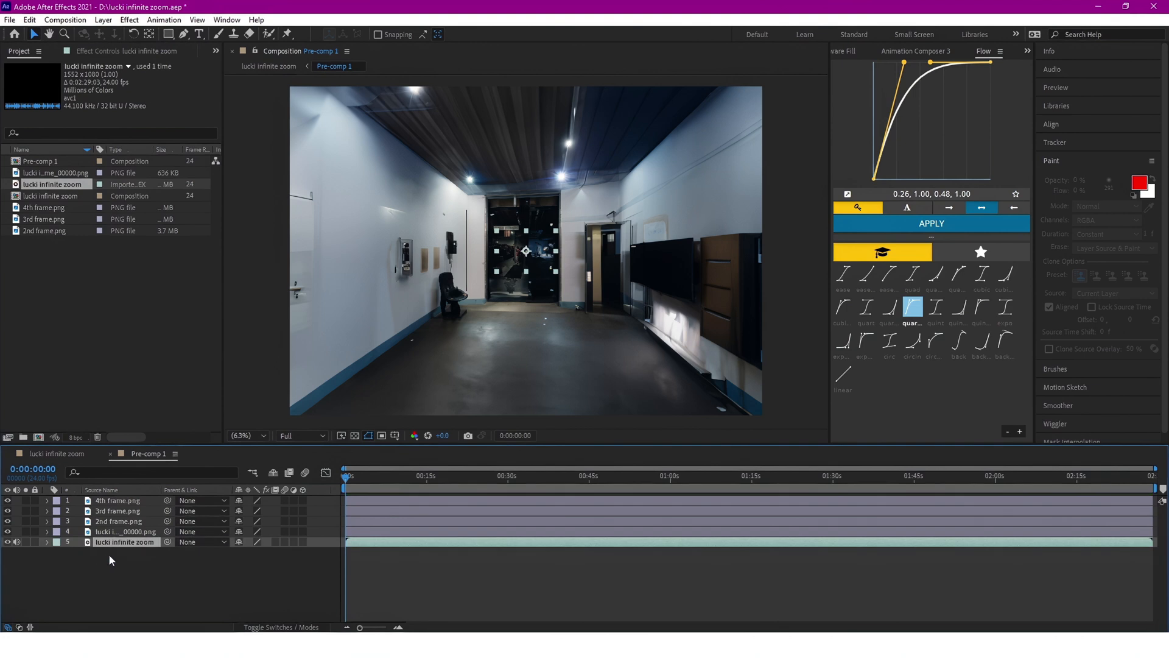
Step: Drag the lucki infinite zoom layer's bar in Pre-comp 1 to shift where it sits in time
click(124, 540)
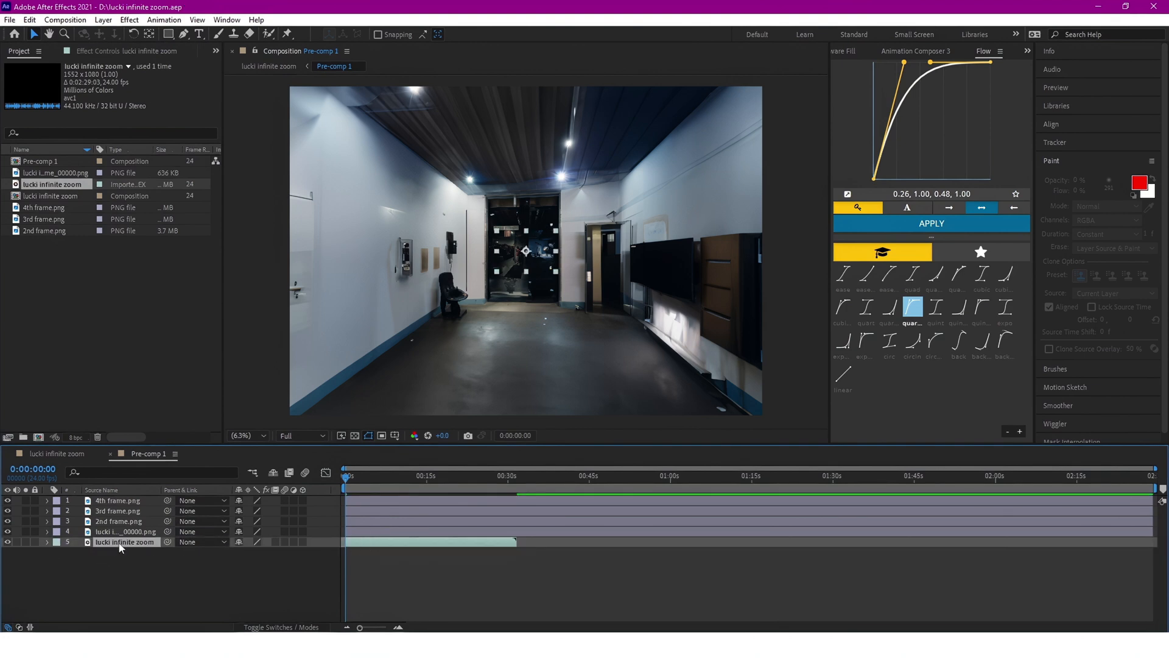
drag(124, 541, 124, 500)
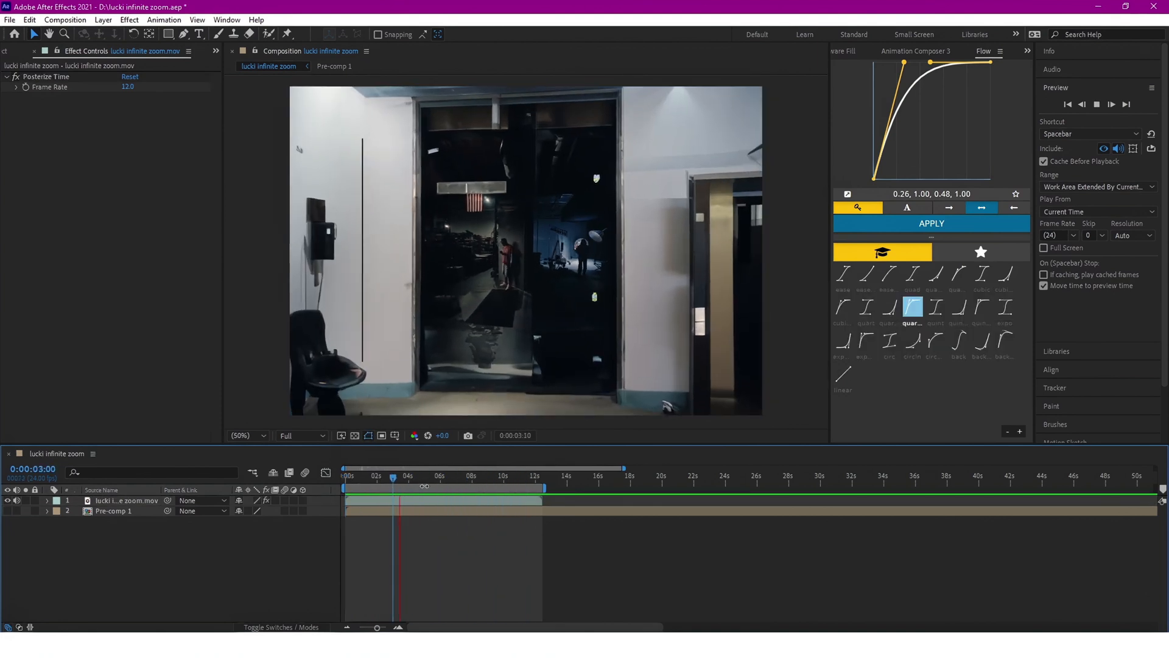
Step: Scrub to a later moment to see the 12 fps zoom pushing into the studio scene
click(393, 476)
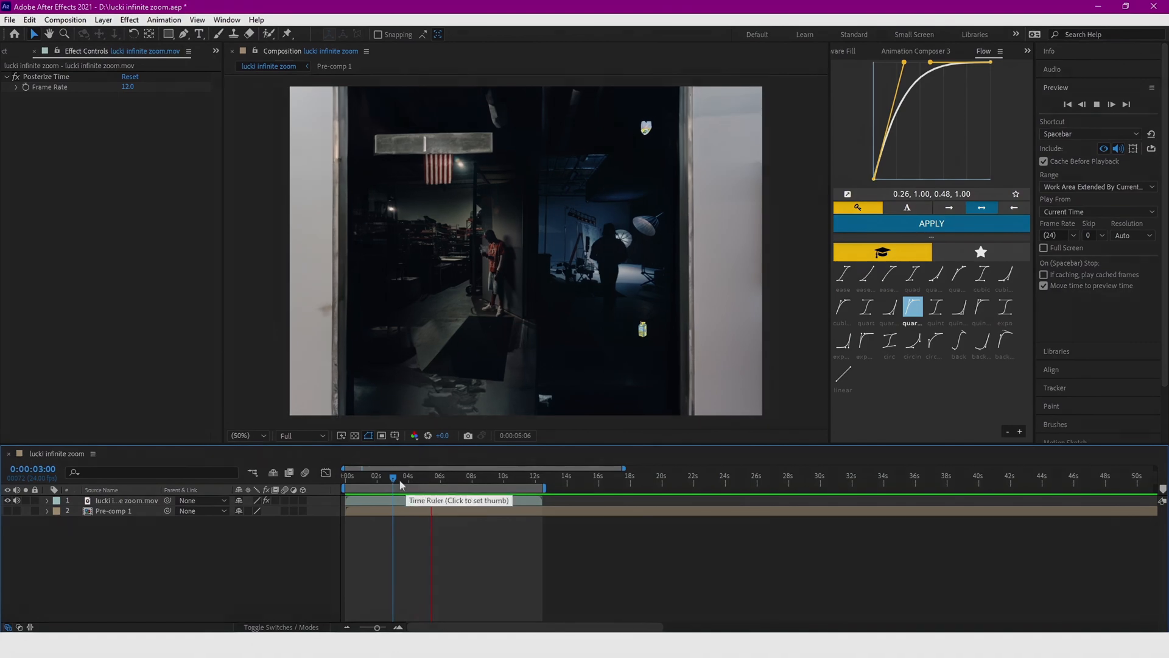